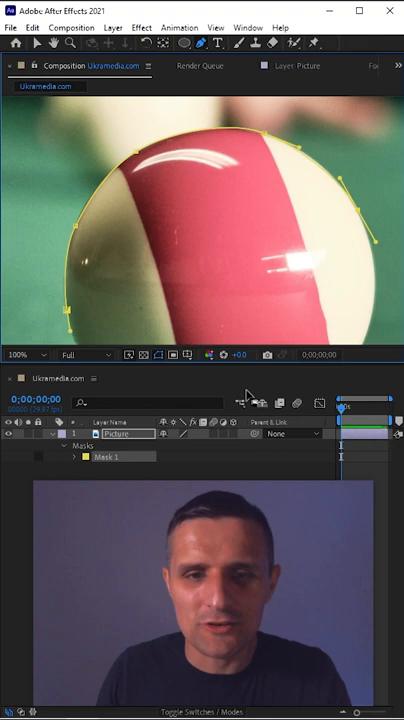
# - Delete Mask 1 from the Picture layer, select the Ellipse Tool, and zoom to 50%
pyautogui.click(106, 457)
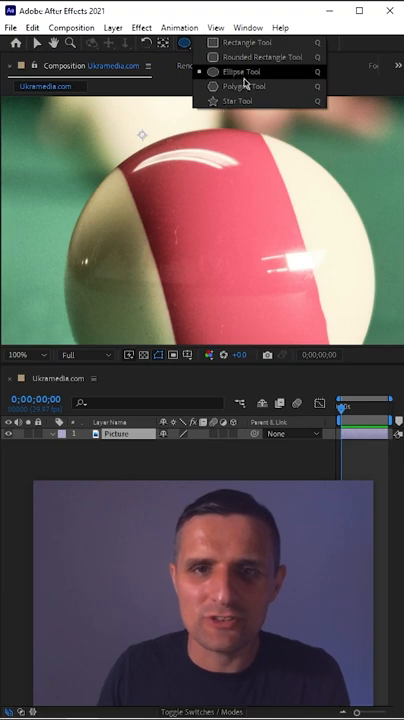
pyautogui.click(240, 71)
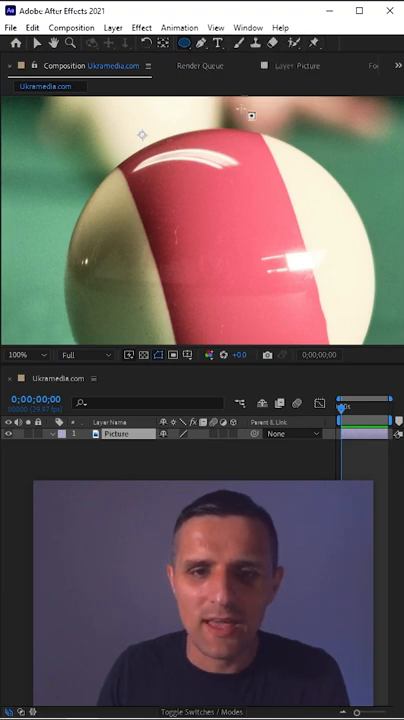
pyautogui.click(25, 355)
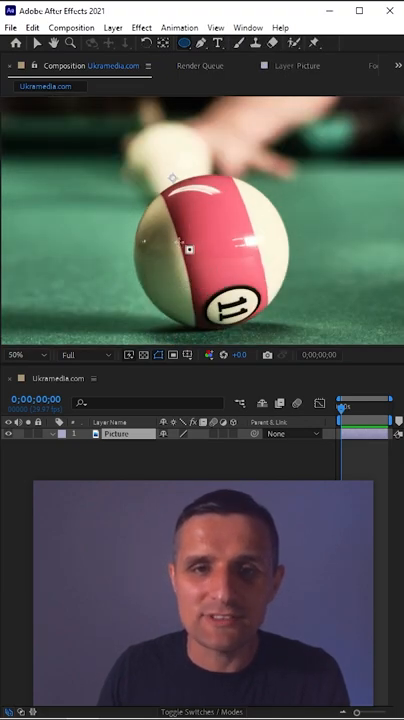